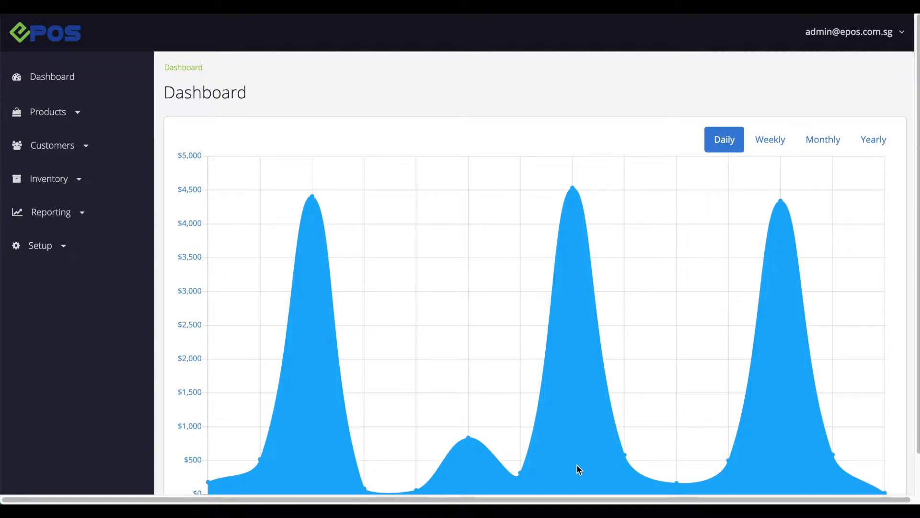
# Navigate from the dashboard sidebar to the full Products list.
pyautogui.click(48, 111)
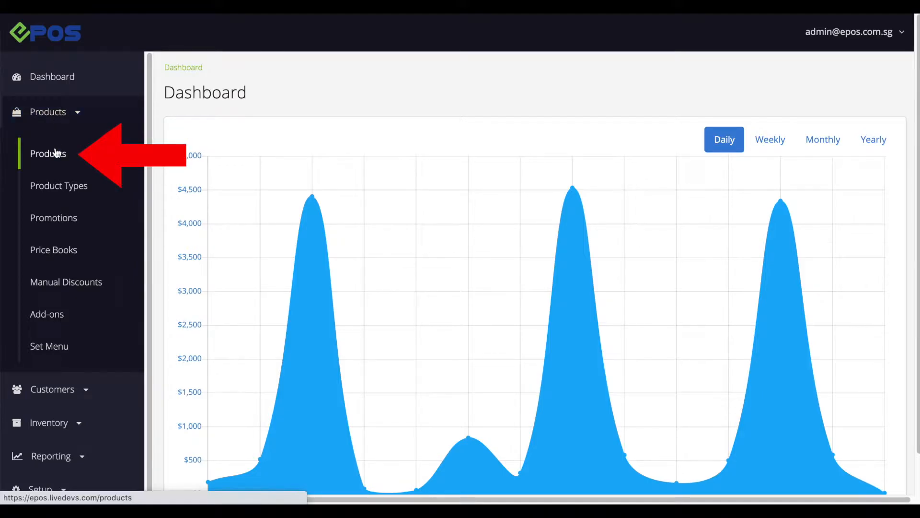
pyautogui.click(48, 153)
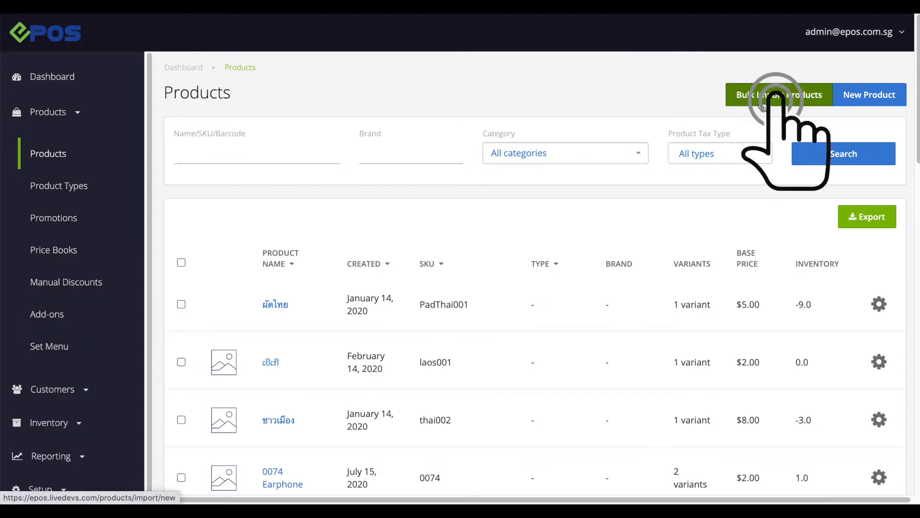
# Start Bulk Import Products and download the products import template CSV.
pyautogui.click(777, 95)
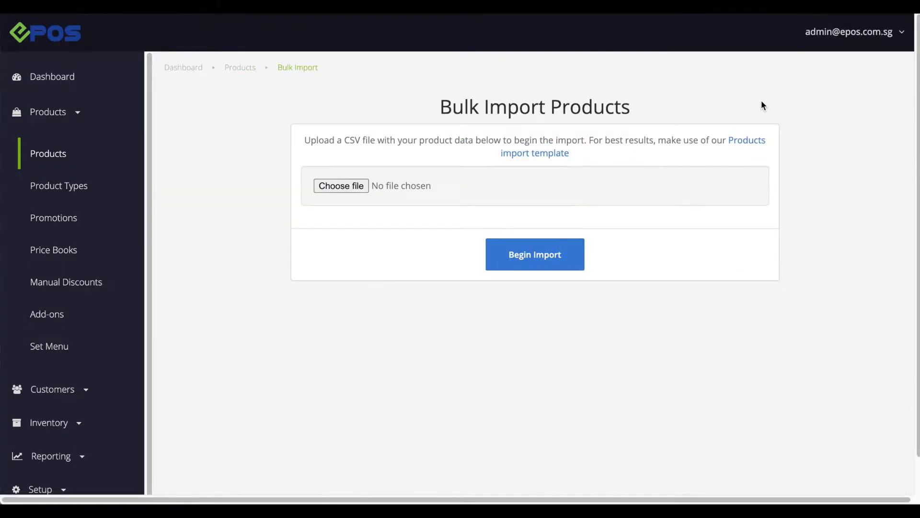
pyautogui.moveTo(628, 127)
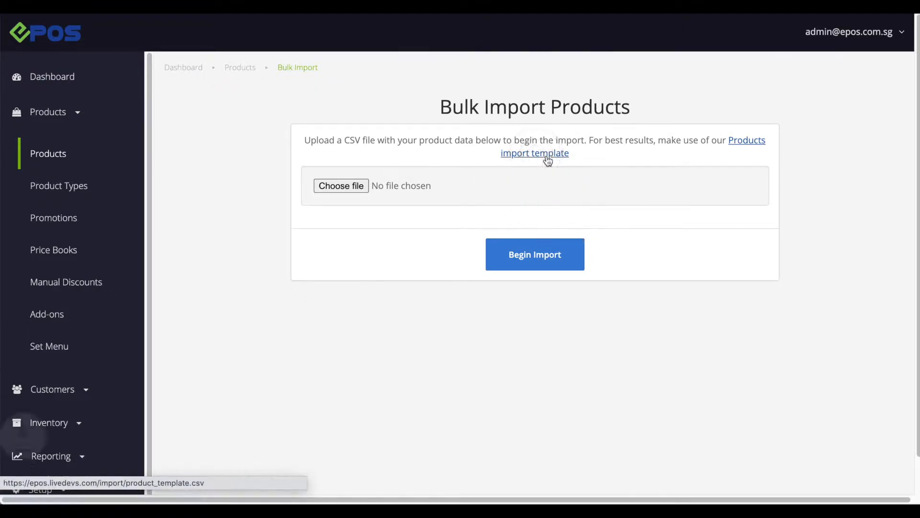
pyautogui.click(534, 153)
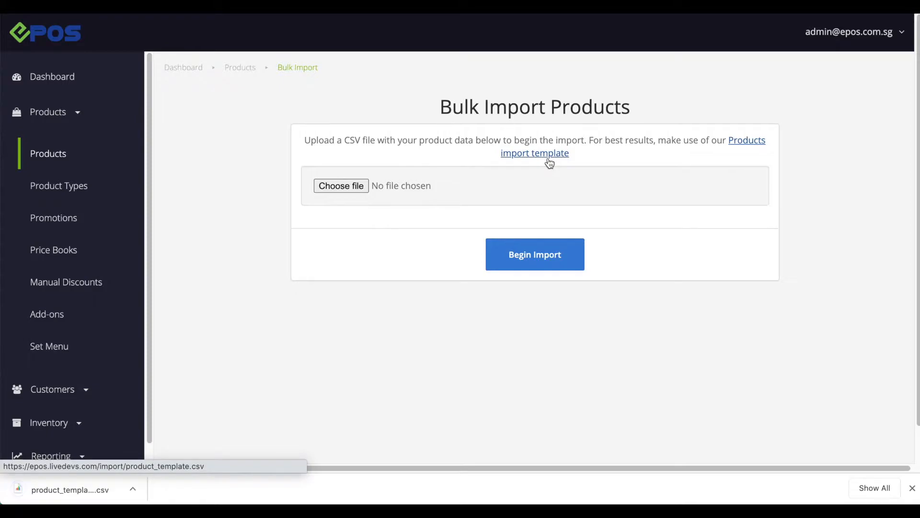
pyautogui.moveTo(542, 166)
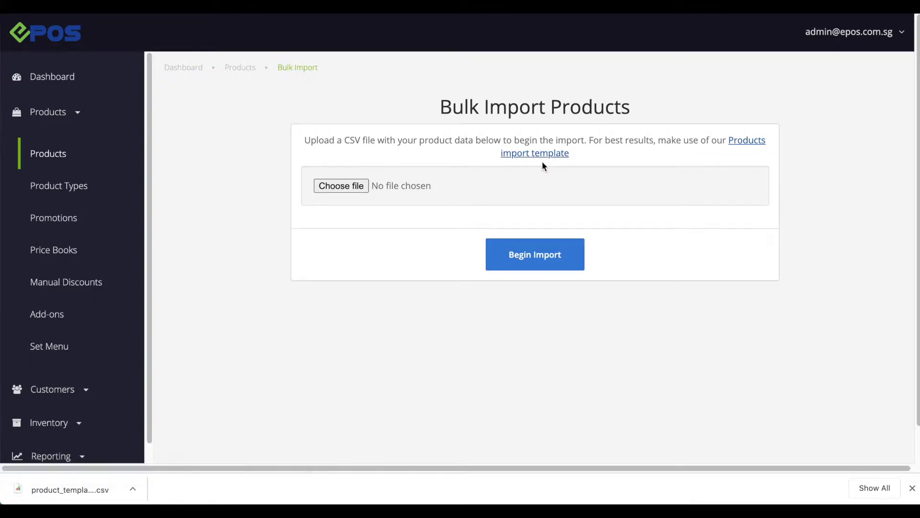
pyautogui.moveTo(109, 488)
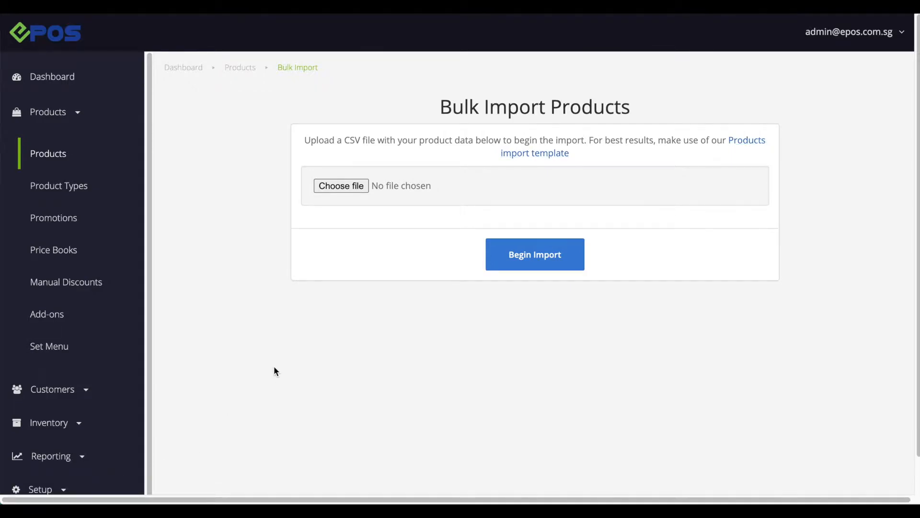
# Load product_template.csv in Excel and return the view to column A.
pyautogui.click(535, 146)
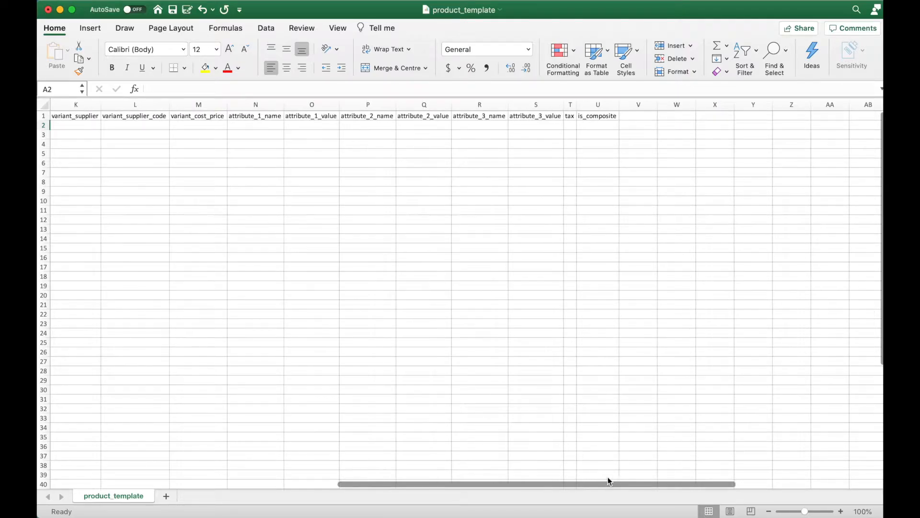
pyautogui.hscroll(-3)
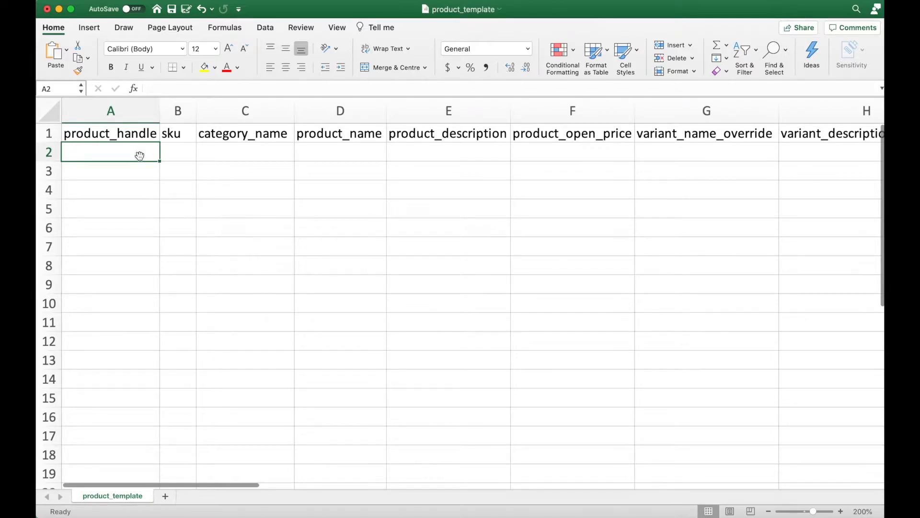
pyautogui.moveTo(140, 152)
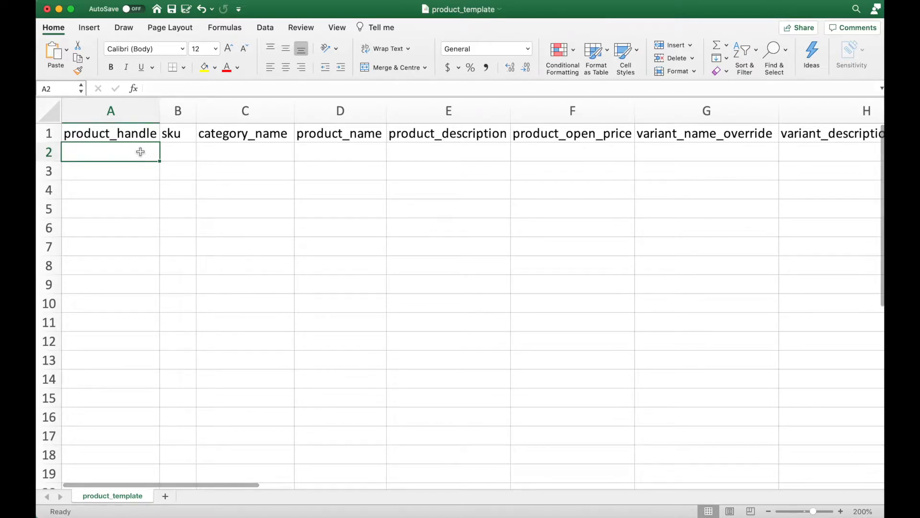
# Enter 7001 as both product_handle and sku for the first product row.
pyautogui.write('700')
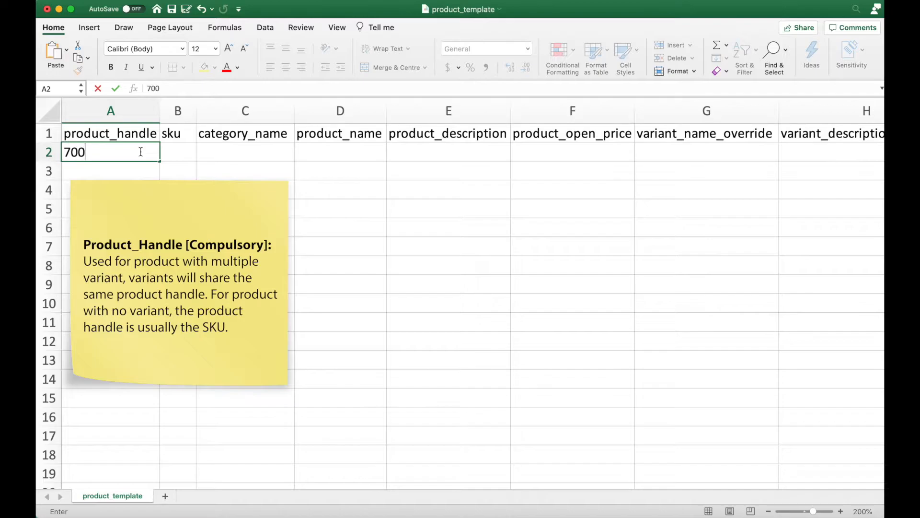
pyautogui.write('1')
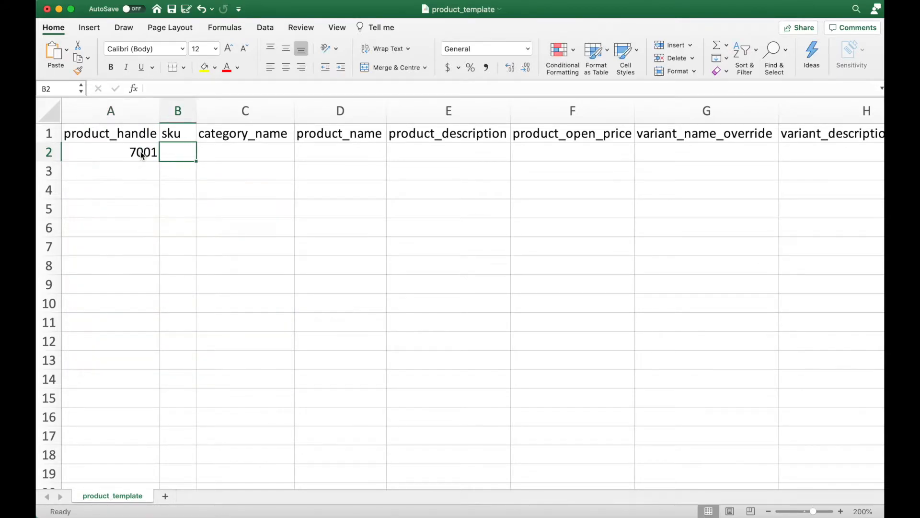
pyautogui.write('7001')
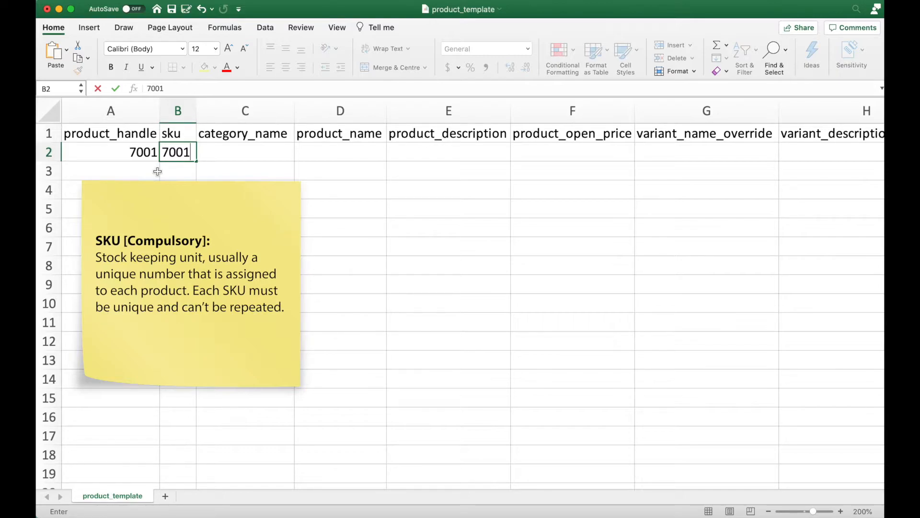
# Enter category Alcohol and product name Tiger Beer Bottle in row 2.
pyautogui.click(244, 153)
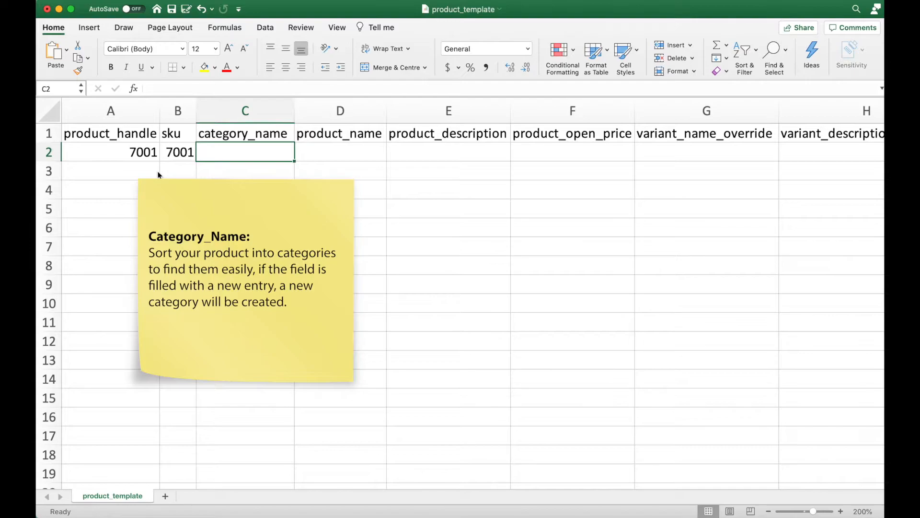
pyautogui.write('Alco')
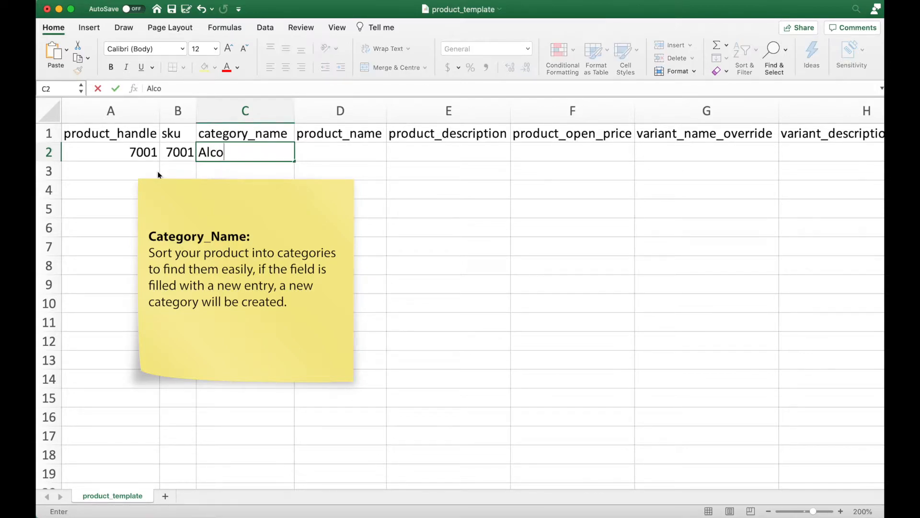
pyautogui.write('hol')
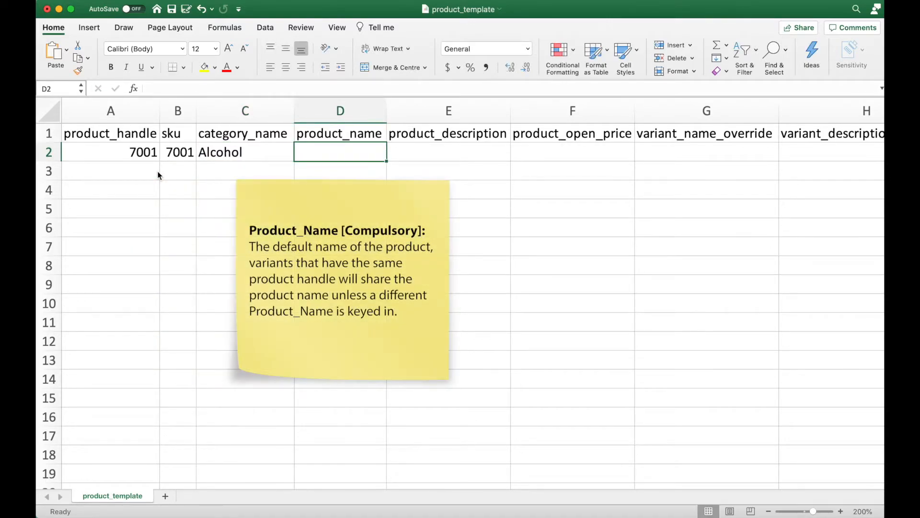
pyautogui.write('Tiger')
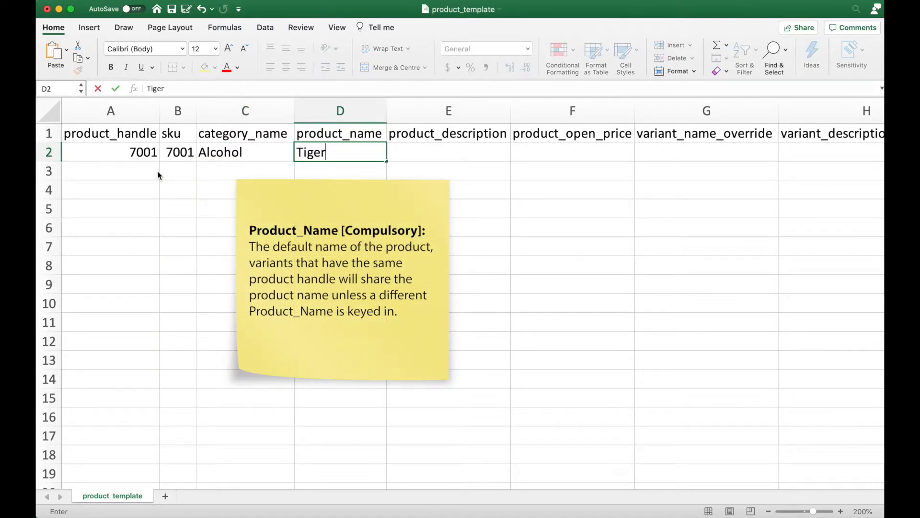
pyautogui.write('Beer Bo')
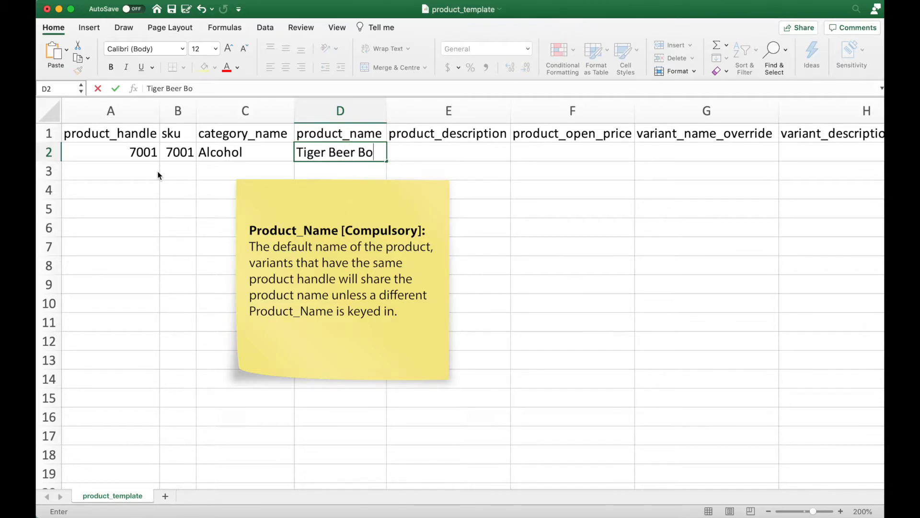
pyautogui.write('ttle')
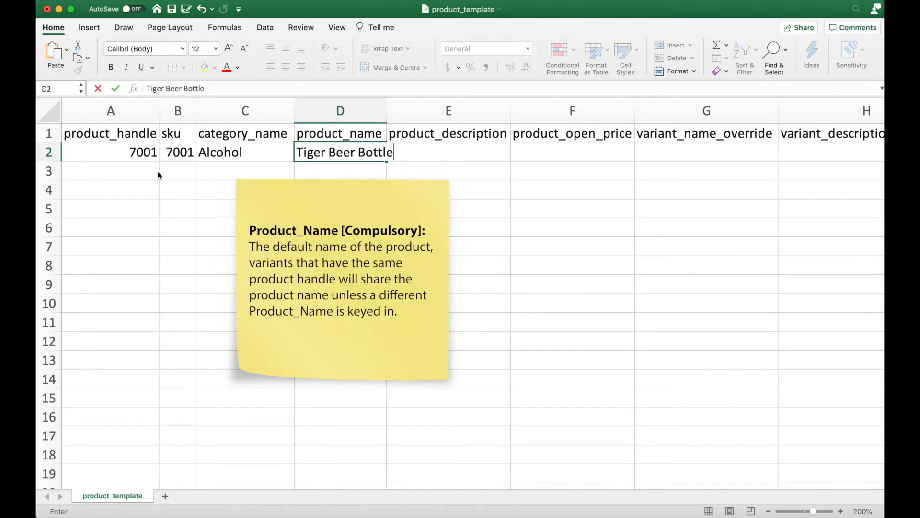
pyautogui.press('Tab')
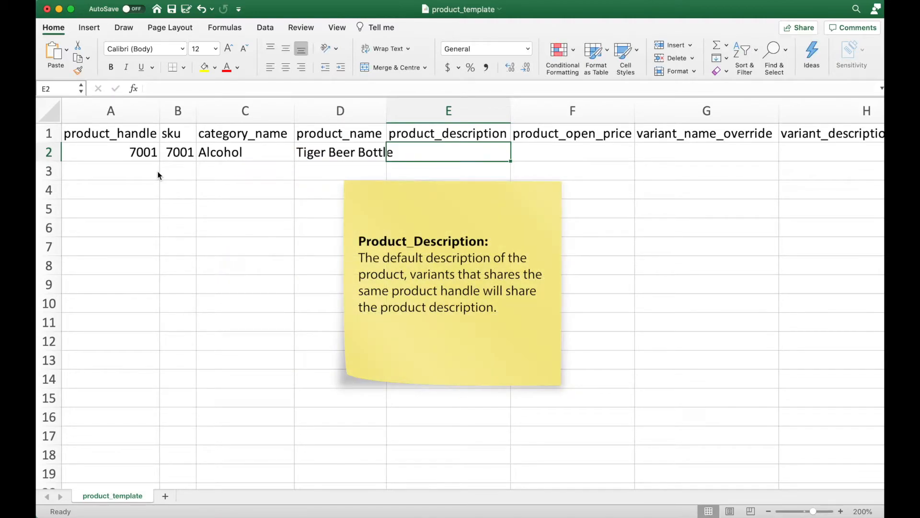
# Enter description 330ml Bottle and set product_open_price to FALSE.
pyautogui.write('330ml B')
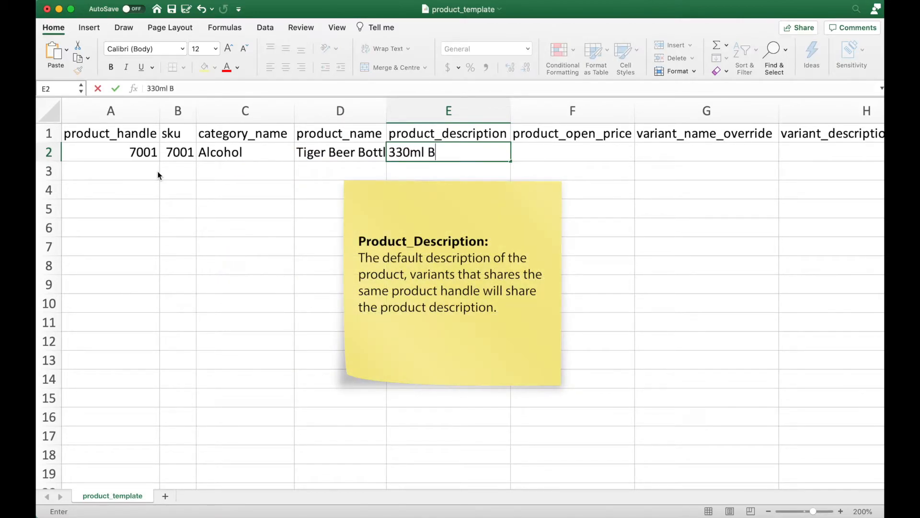
pyautogui.write('ottle')
pyautogui.click(572, 151)
pyautogui.write('F')
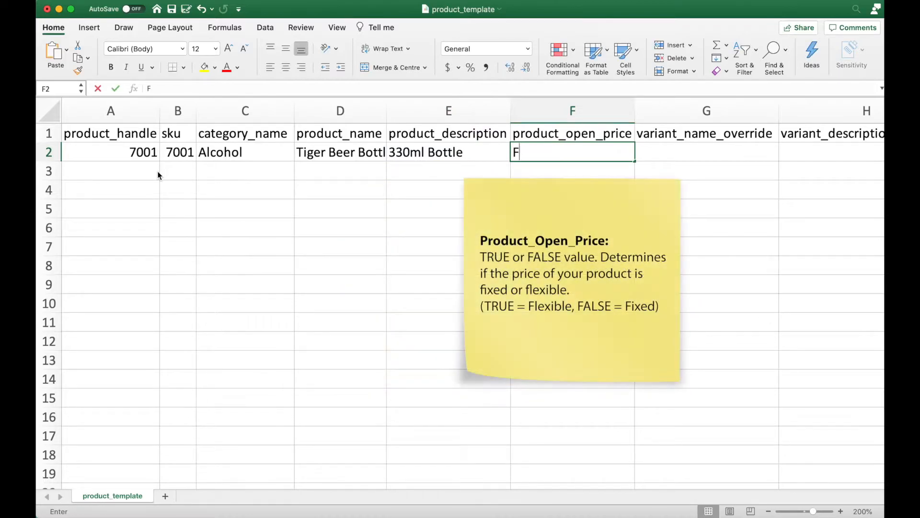
pyautogui.write('ALSE')
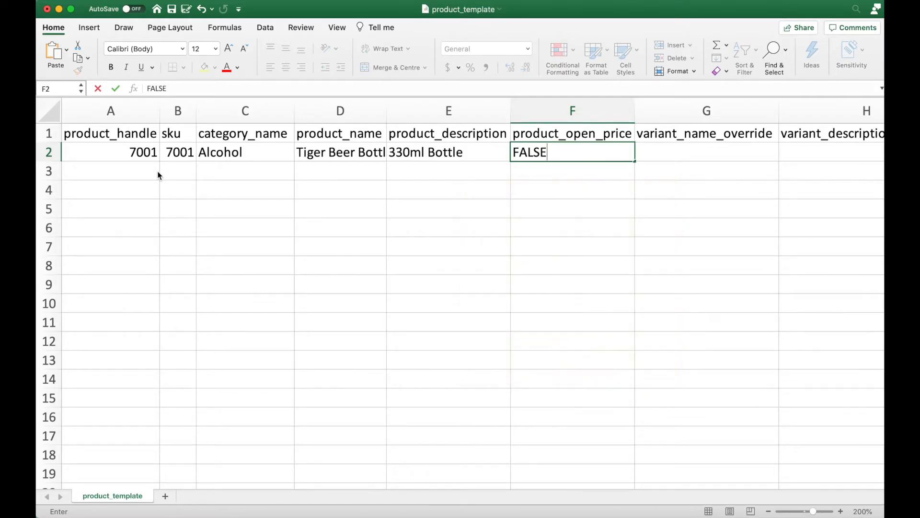
pyautogui.press('Return')
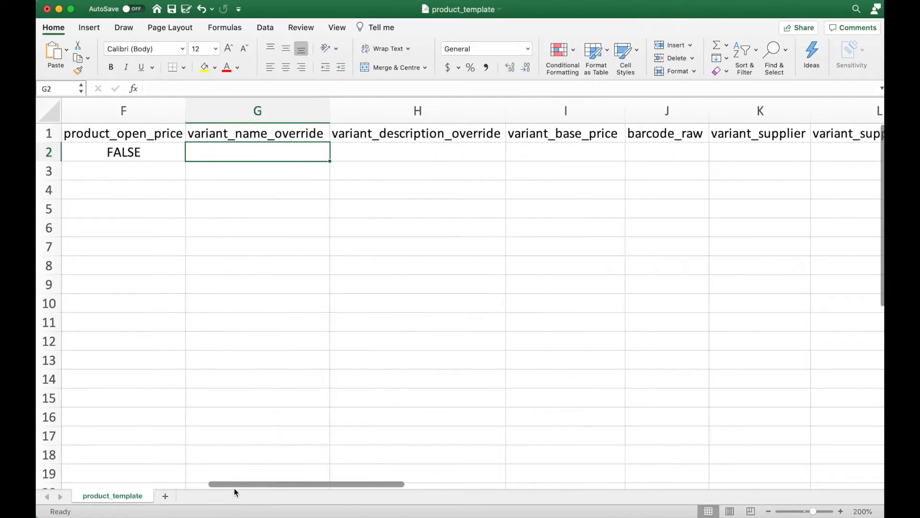
pyautogui.moveTo(255, 133)
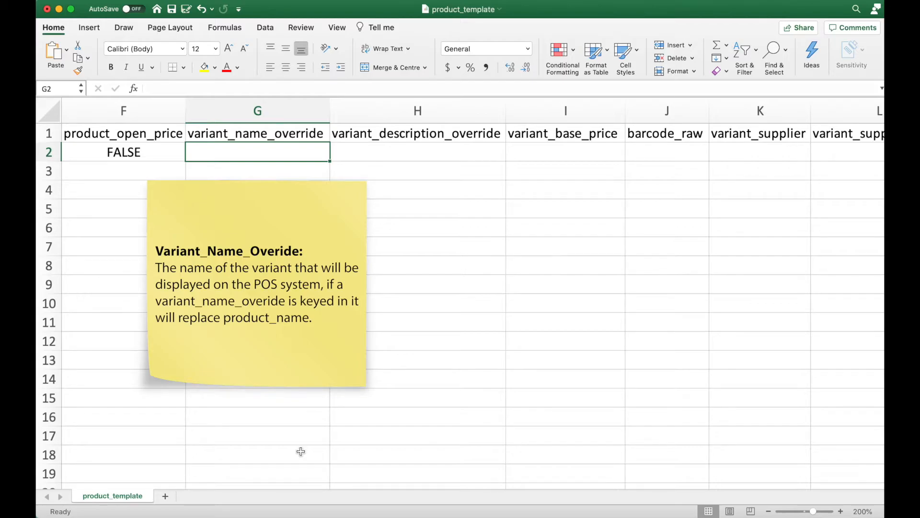
pyautogui.click(416, 153)
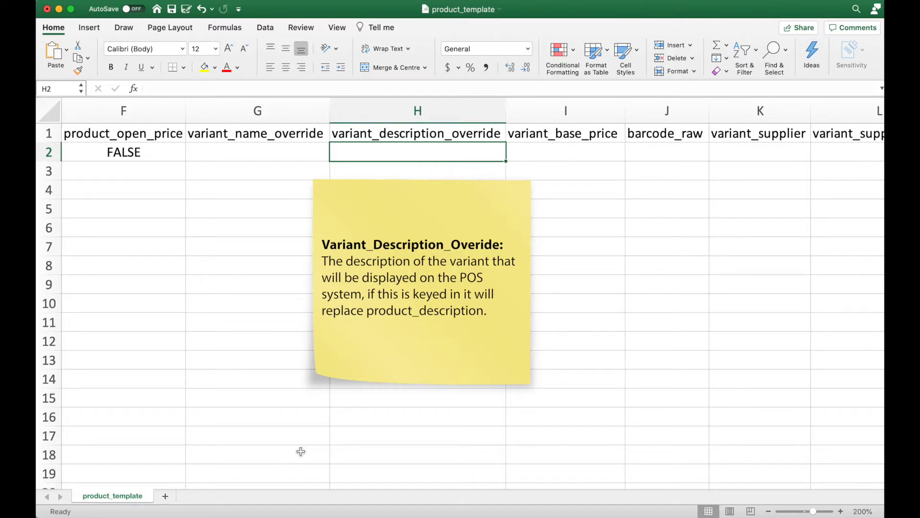
pyautogui.click(565, 151)
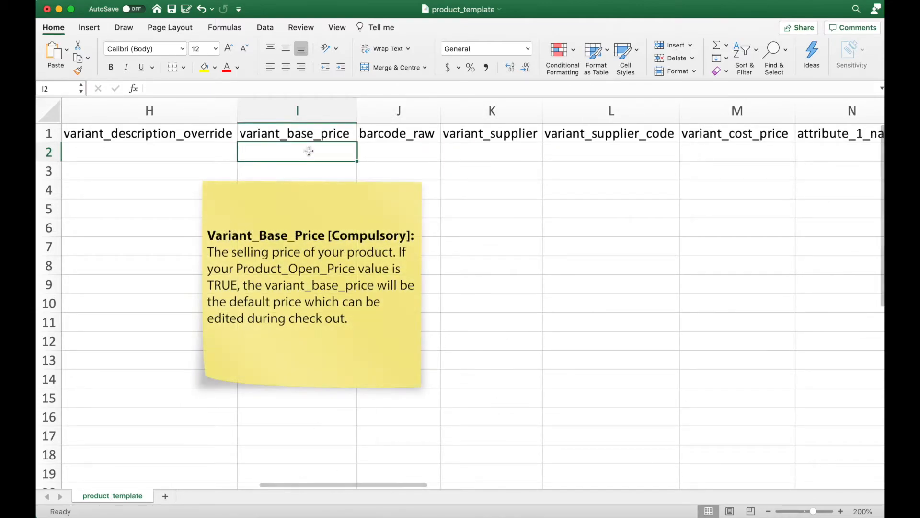
# Enter variant base price 5 and barcode 7001, removing the extra 8002 barcode.
pyautogui.write('5')
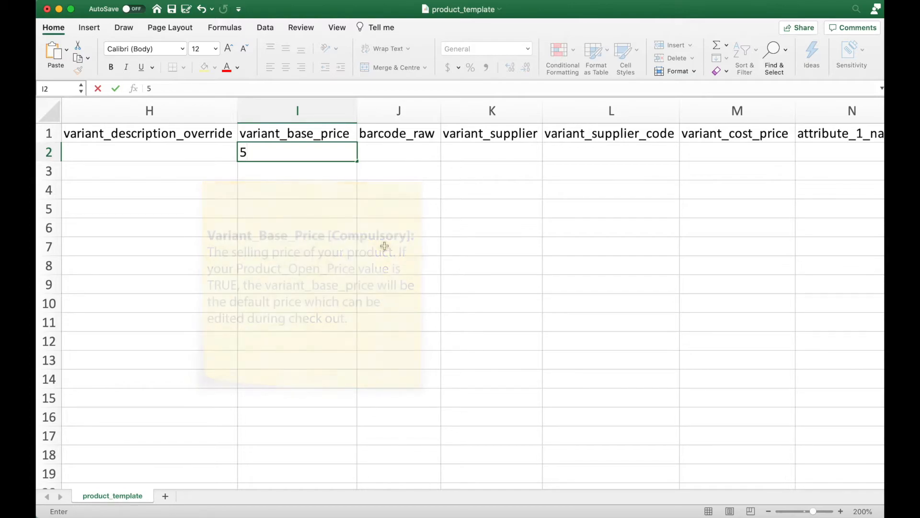
pyautogui.write('7001')
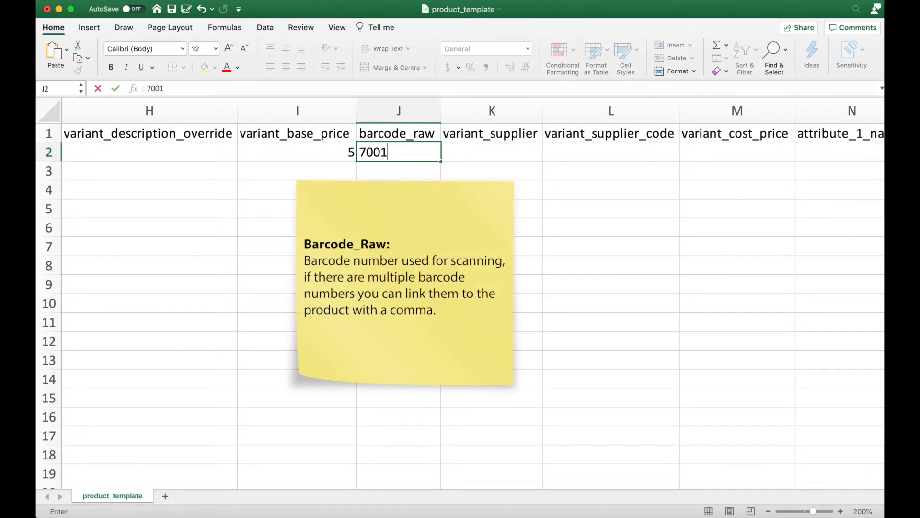
pyautogui.write(',')
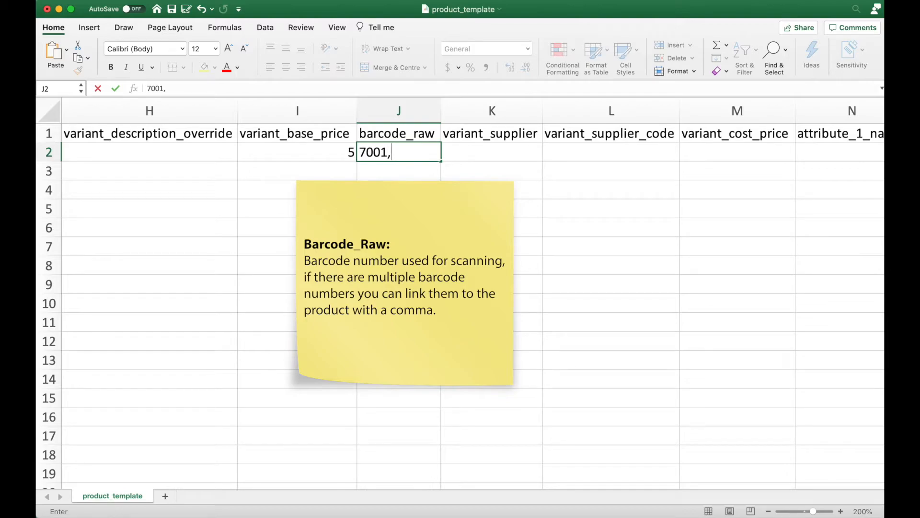
pyautogui.write('8002')
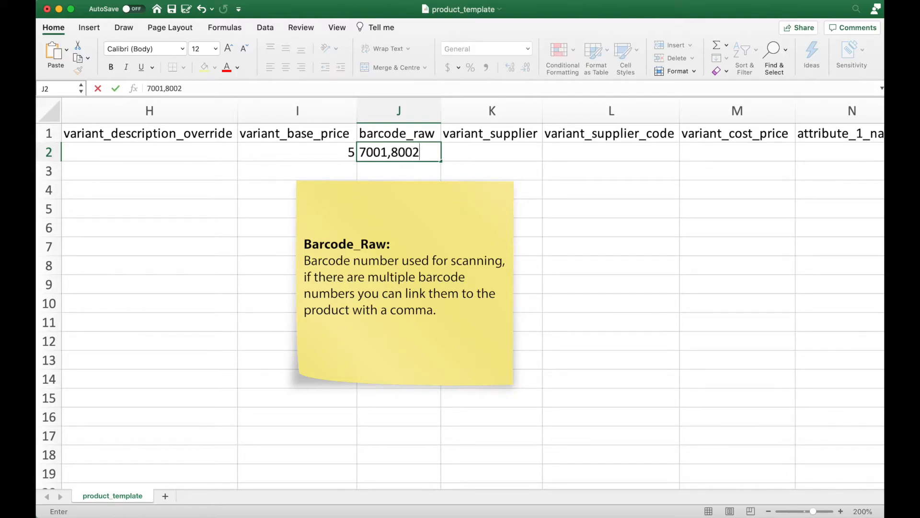
pyautogui.press('Backspace')
pyautogui.write('B')
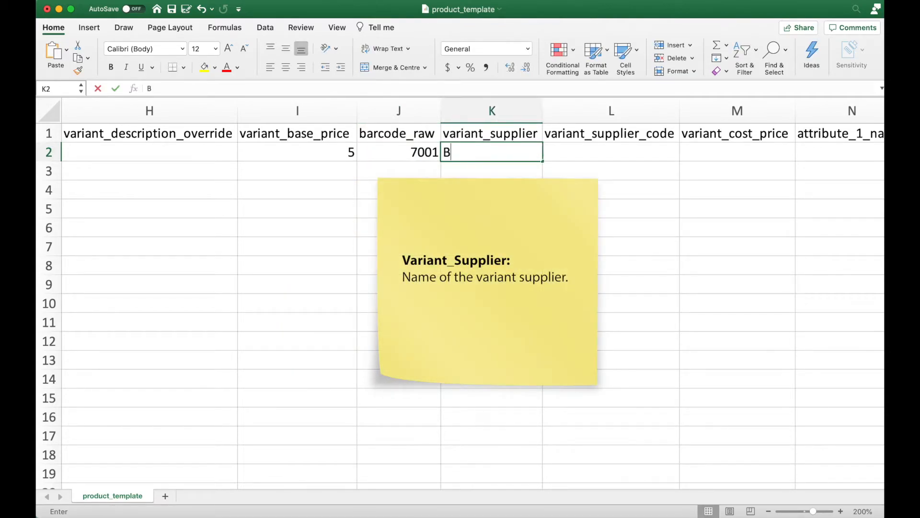
# Enter supplier Beer Wholesale, cost price 1 and attribute 1 name Volume.
pyautogui.write('eer Whole')
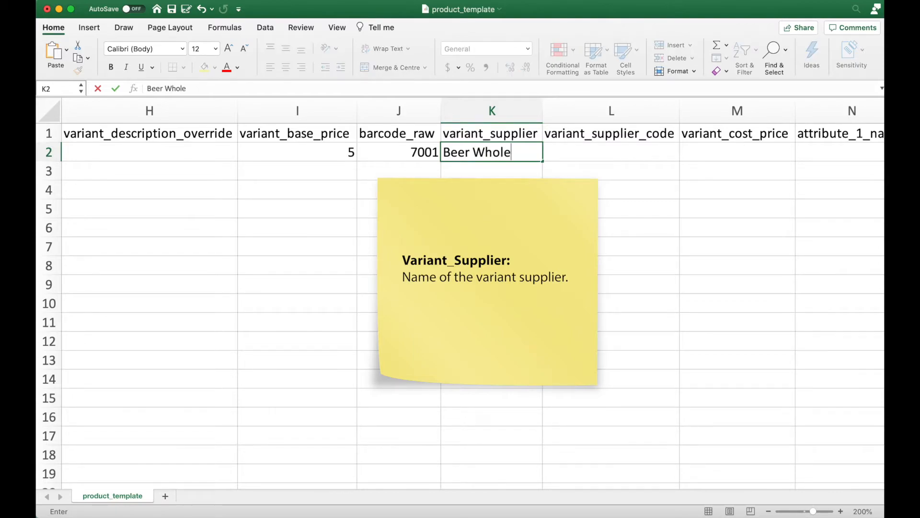
pyautogui.write('sale')
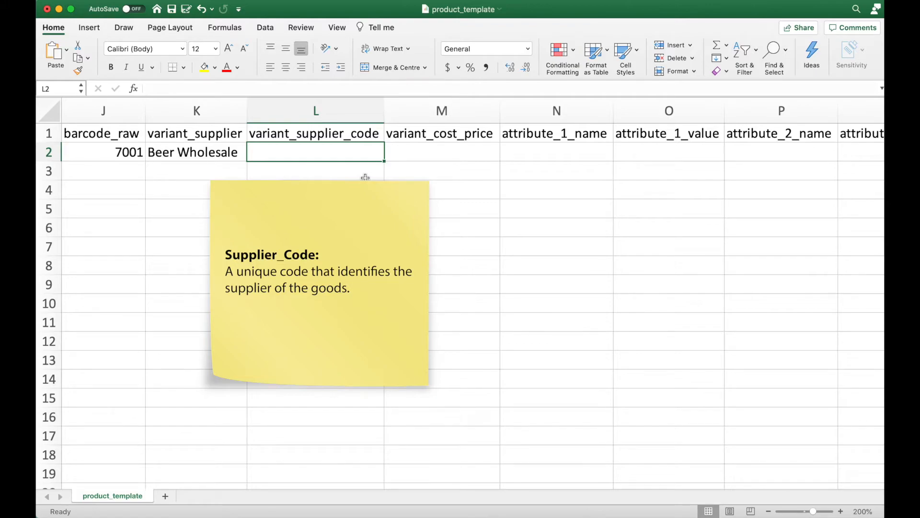
pyautogui.write('1')
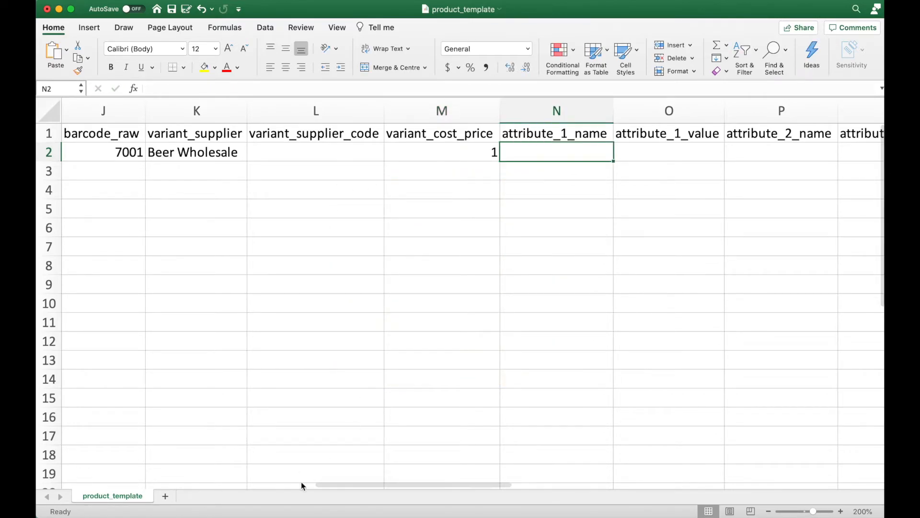
pyautogui.write('V')
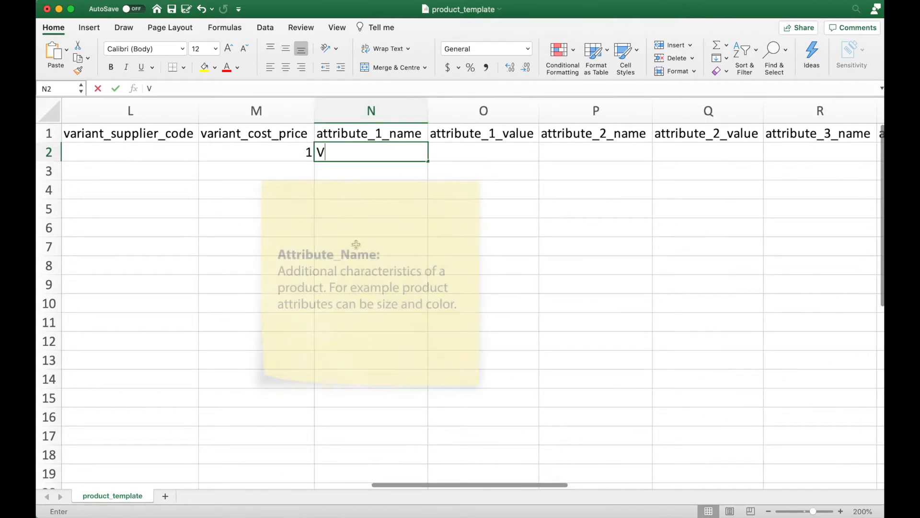
pyautogui.write('olume')
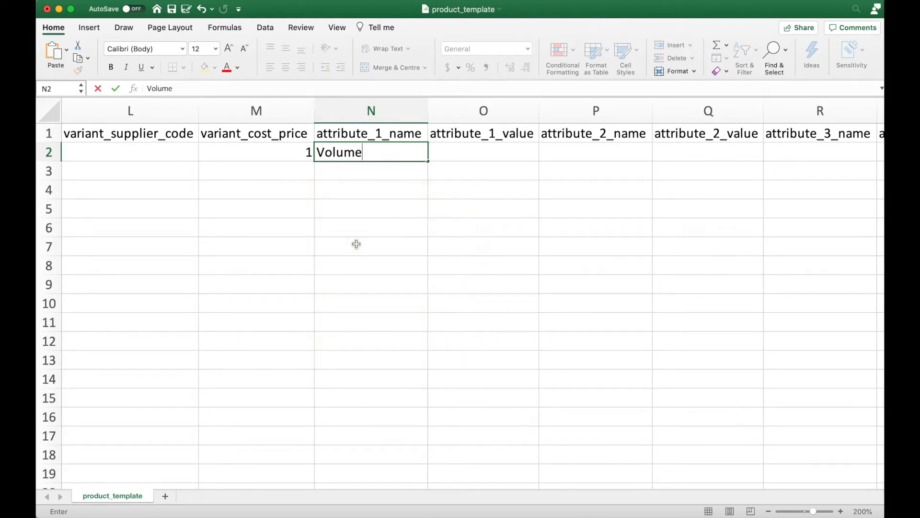
# Enter attribute 1 value 330ml and tax GST for the beer.
pyautogui.click(482, 151)
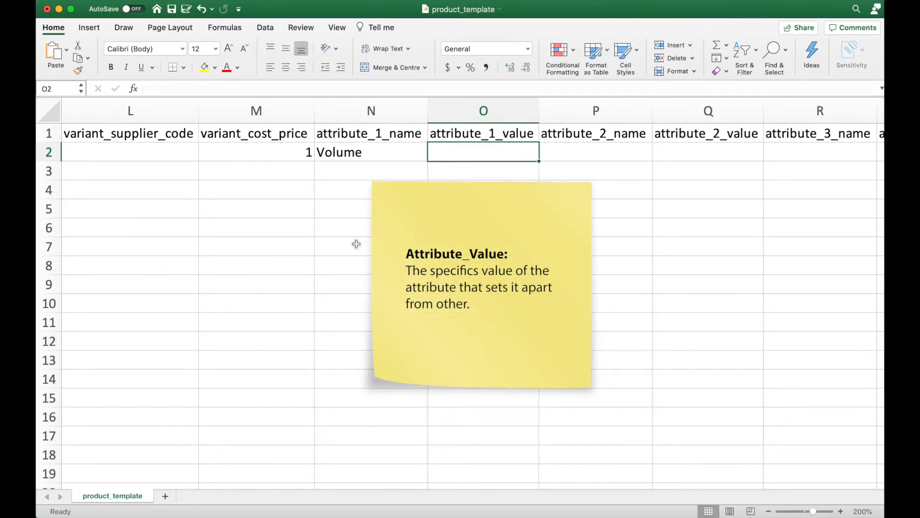
pyautogui.write('330ml')
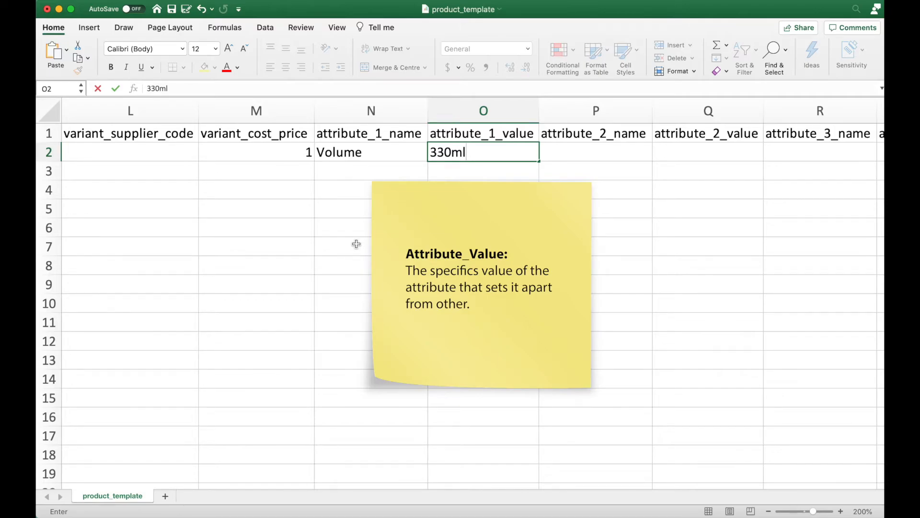
pyautogui.press('Tab')
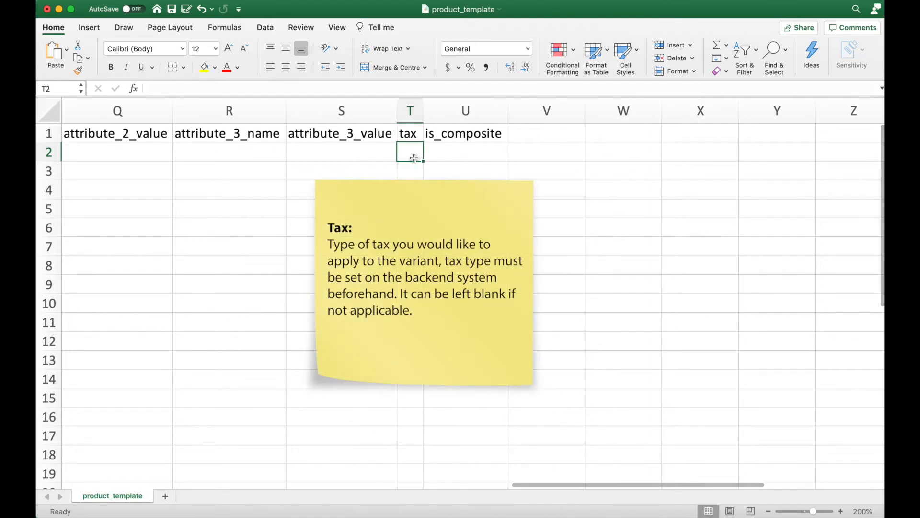
pyautogui.write('GST')
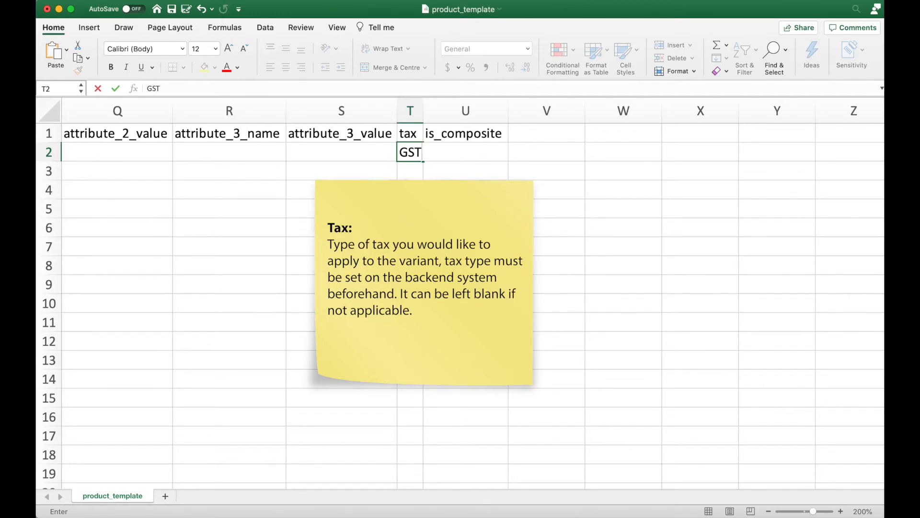
# Enter FALSE under is_composite for the first product.
pyautogui.click(466, 153)
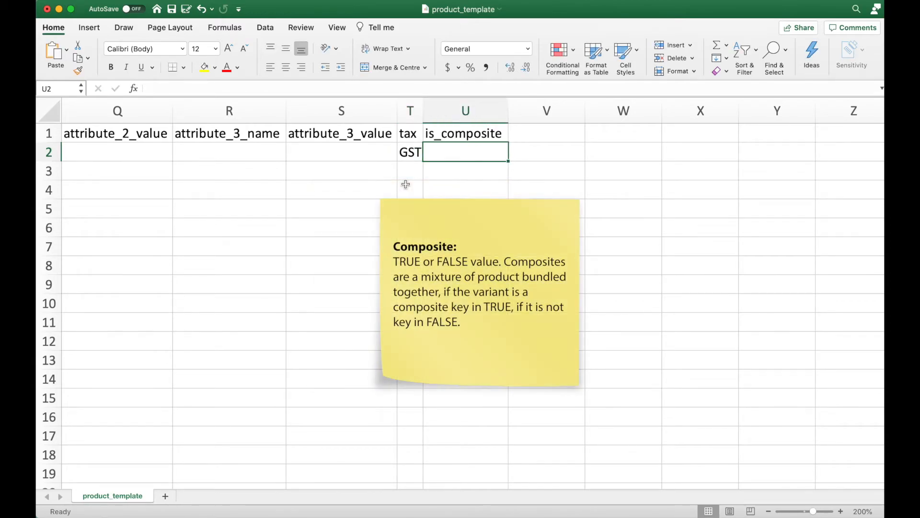
pyautogui.write('FALSE')
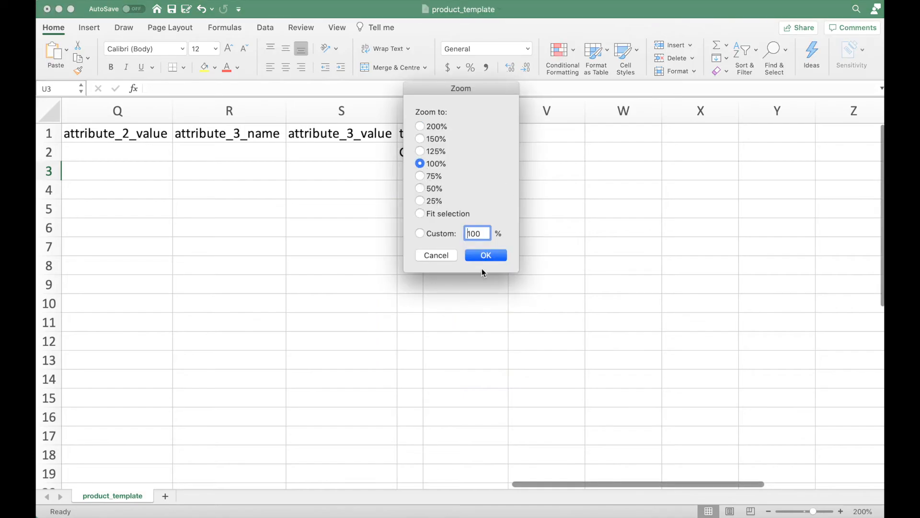
# Fill row 3 with Heineken Bottle, handle and SKU 7002, priced 6.
pyautogui.click(485, 255)
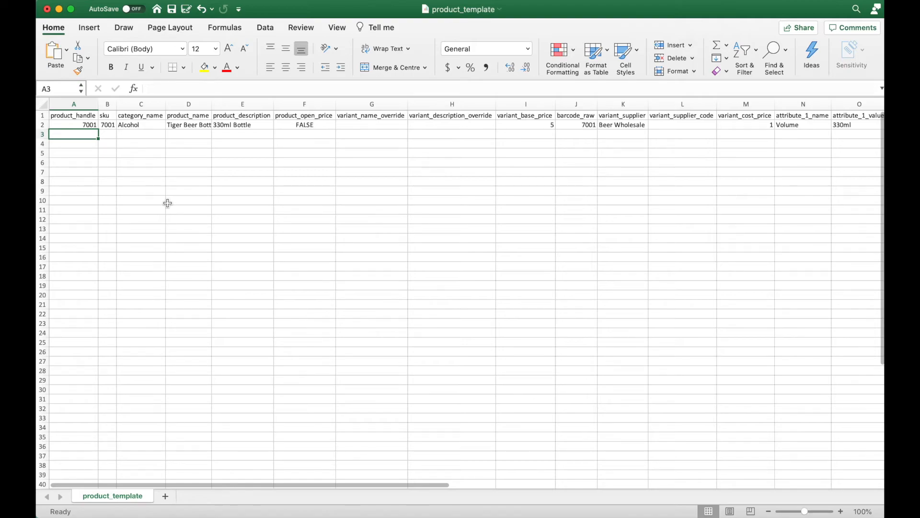
pyautogui.write('7002')
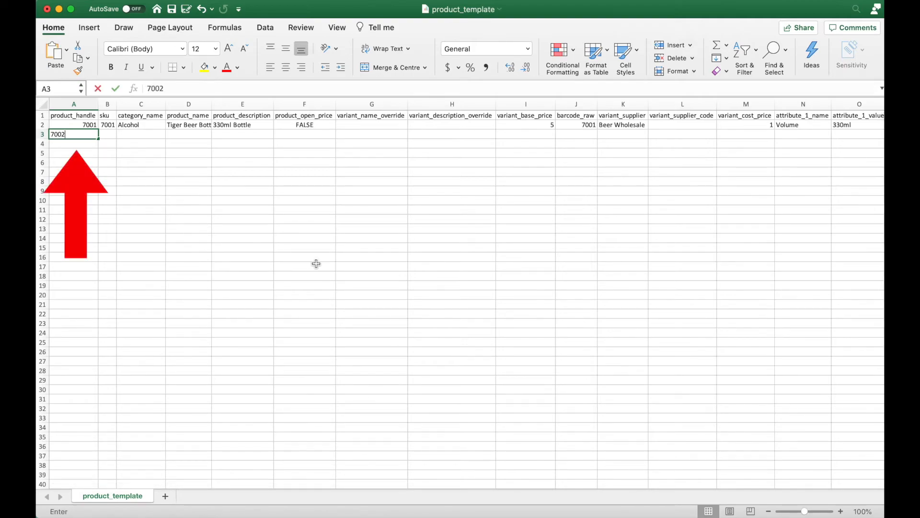
pyautogui.press('Tab')
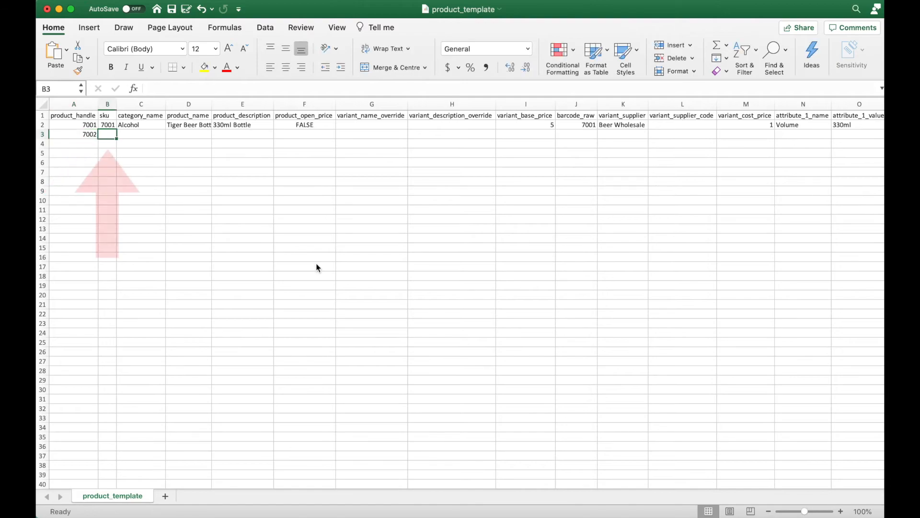
pyautogui.write('7002')
pyautogui.click(858, 134)
pyautogui.write('3')
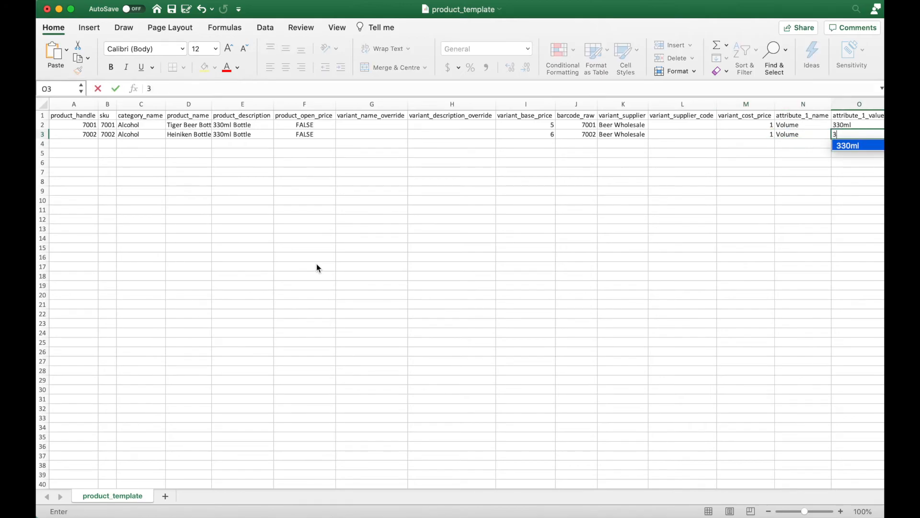
pyautogui.press('Return')
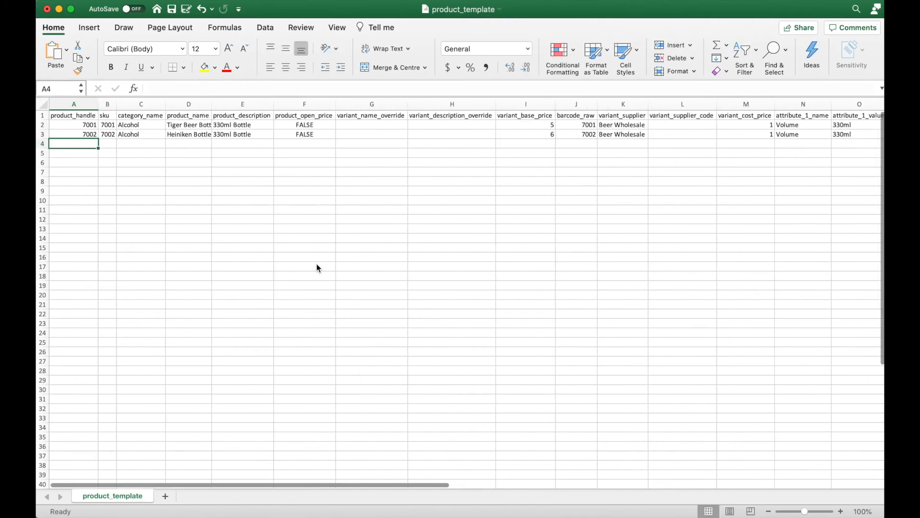
# Fill row 4 with Carlsberg Bottle (7003), priced 7, and return to EPOS.
pyautogui.write('Carlsberg Bottl')
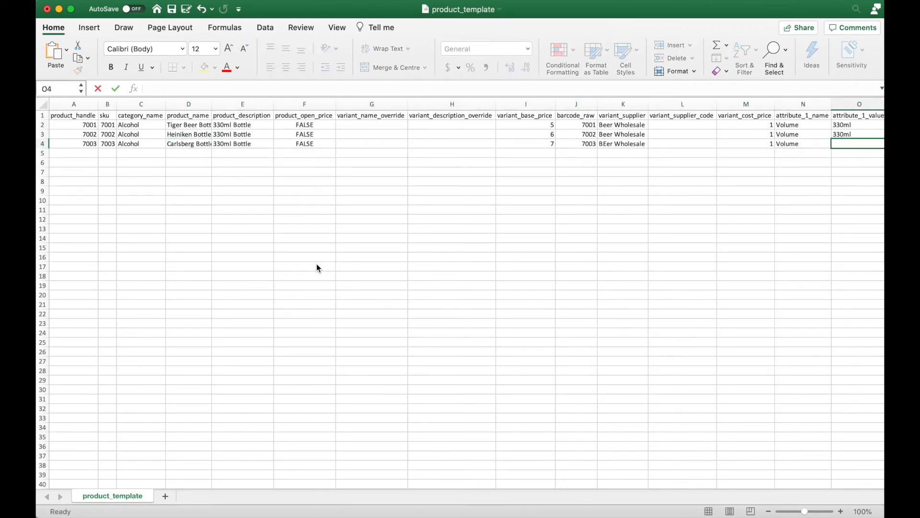
pyautogui.click(74, 152)
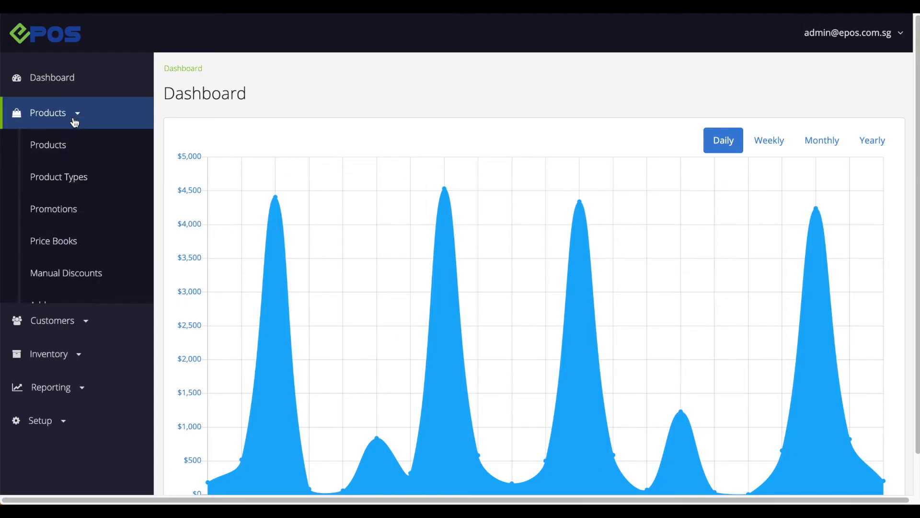
# Bulk-import product_template.csv so all 3 beer products import successfully.
pyautogui.click(48, 145)
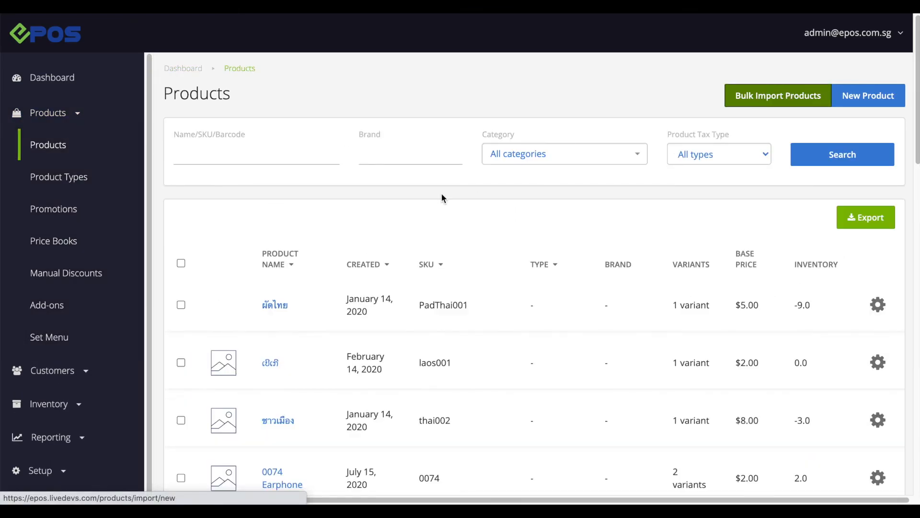
pyautogui.click(777, 95)
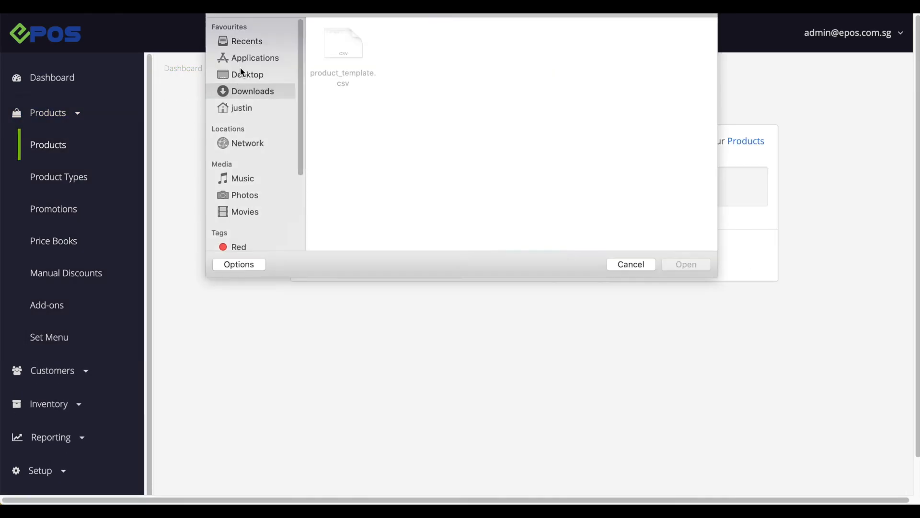
pyautogui.click(686, 264)
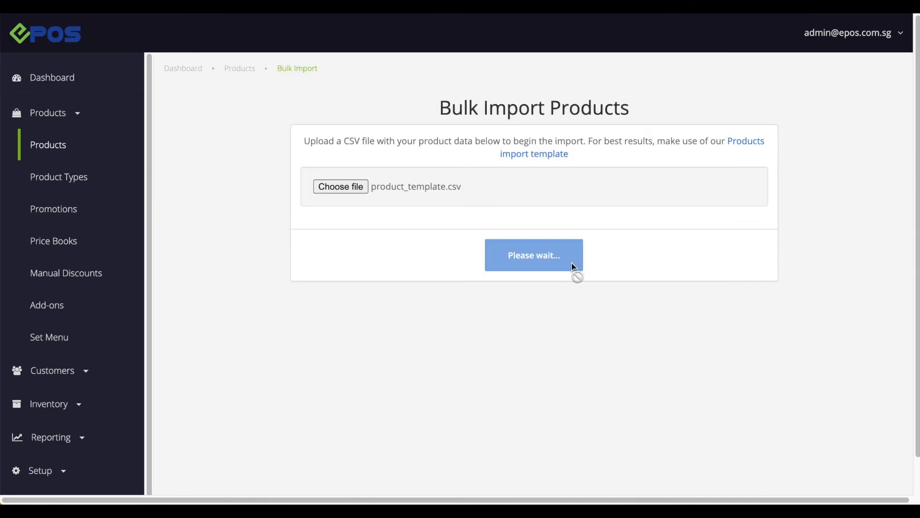
pyautogui.click(533, 255)
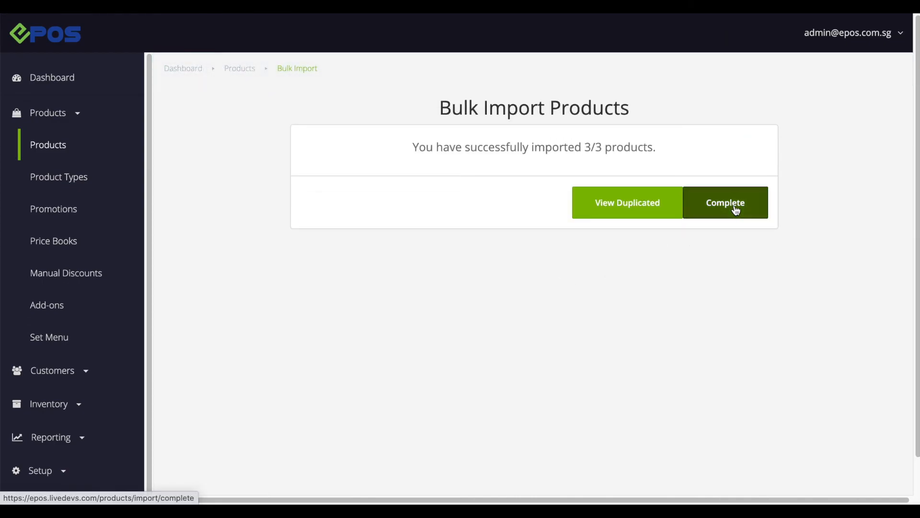
pyautogui.click(724, 202)
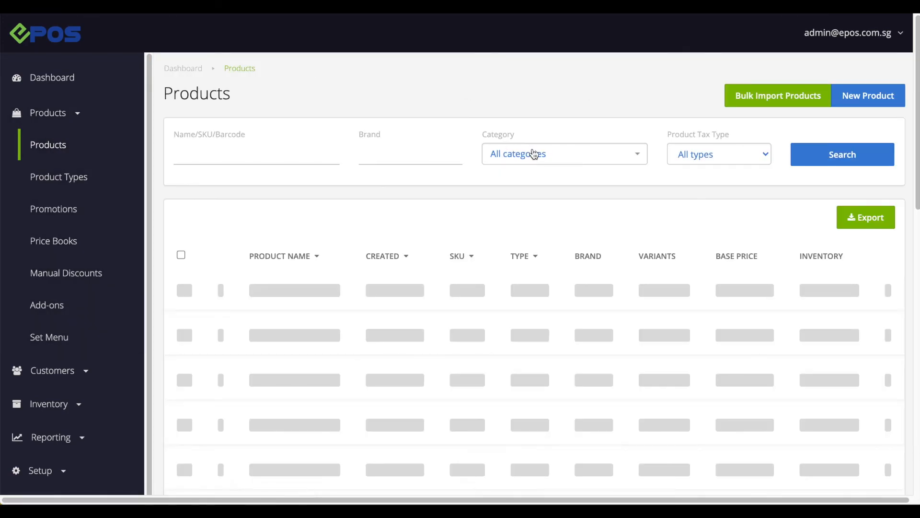
# Filter products to Alcohol and view Carlsberg Bottle's images.
pyautogui.click(564, 154)
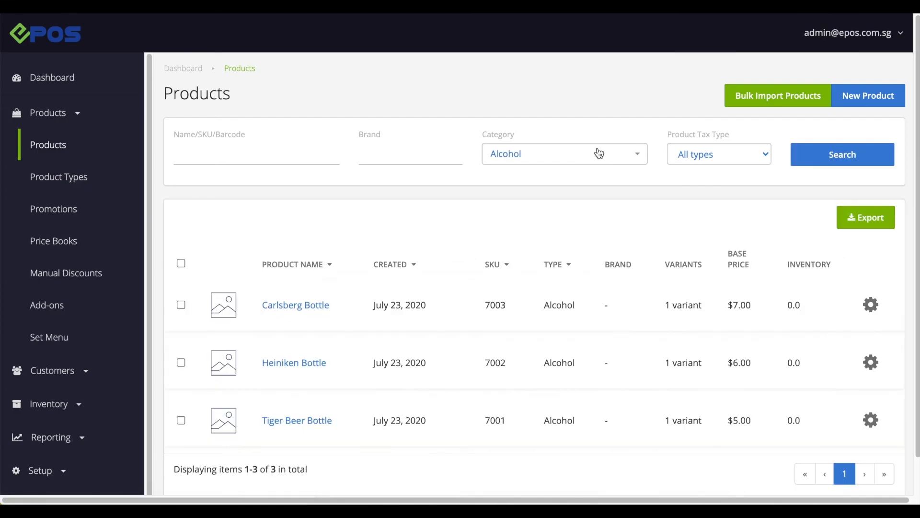
pyautogui.scroll(-3)
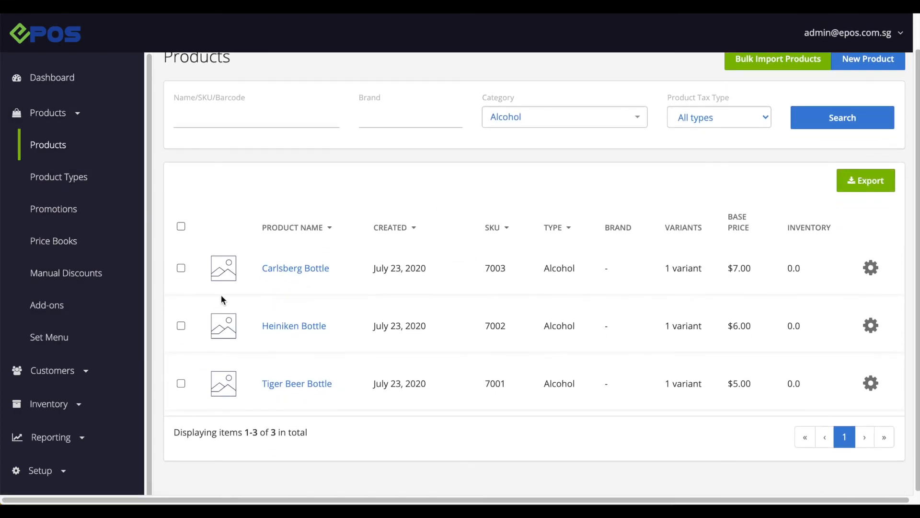
pyautogui.moveTo(385, 426)
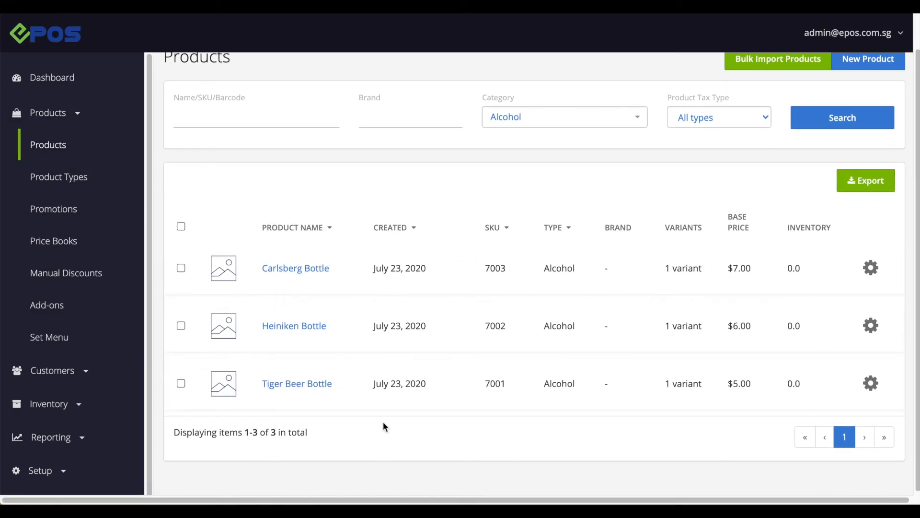
pyautogui.click(296, 268)
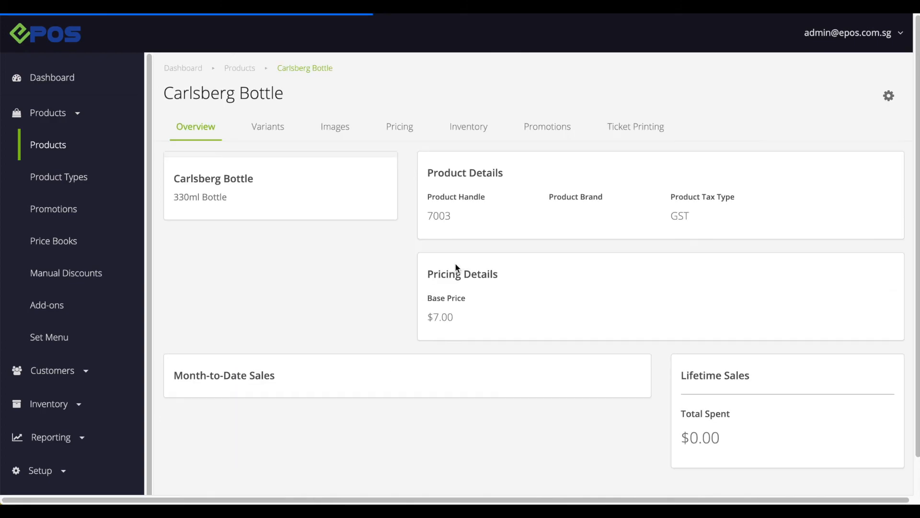
pyautogui.click(333, 127)
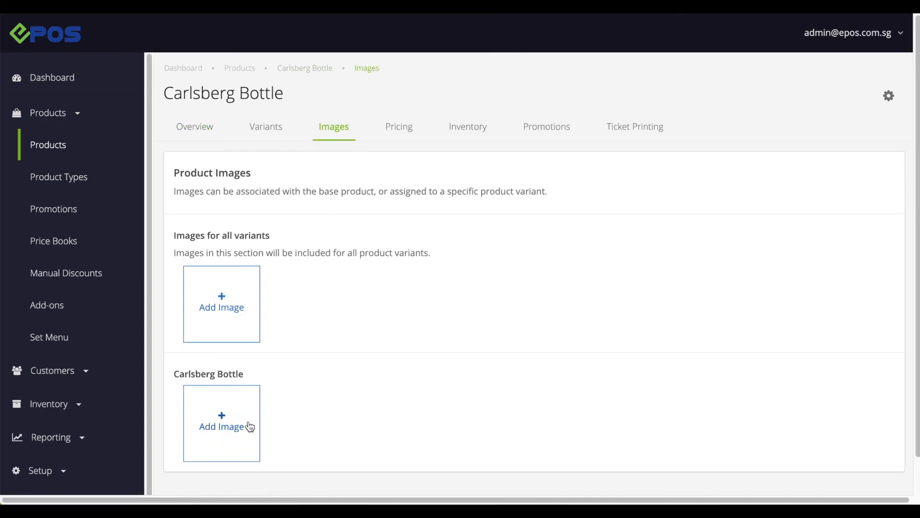
# Add a bottle image for all Carlsberg variants and save the product.
pyautogui.click(222, 422)
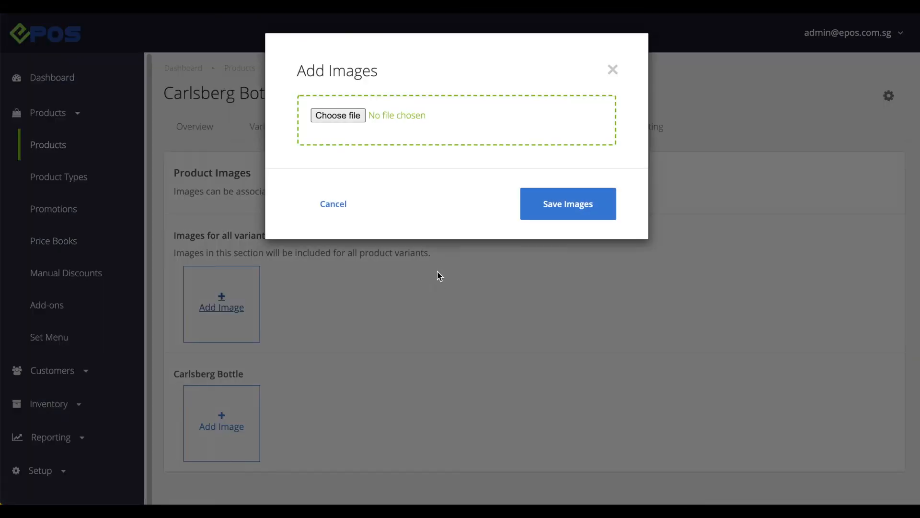
pyautogui.moveTo(662, 264)
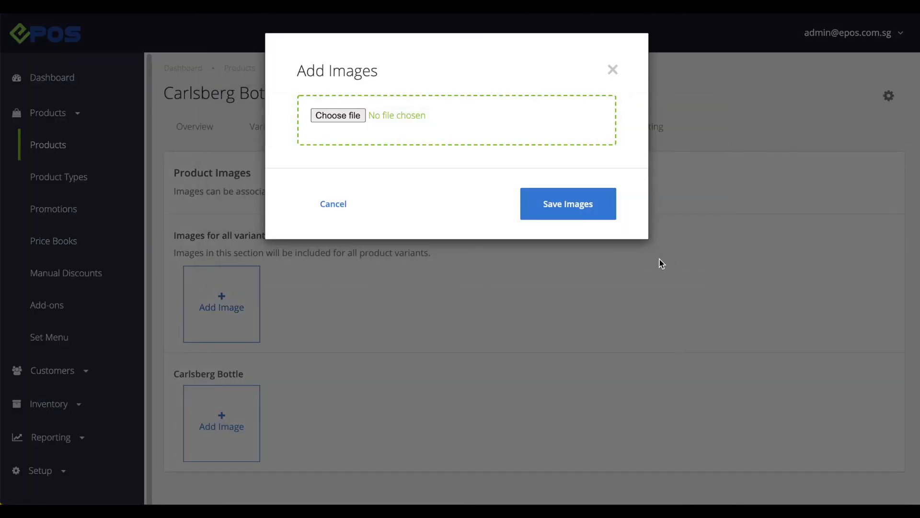
pyautogui.click(566, 203)
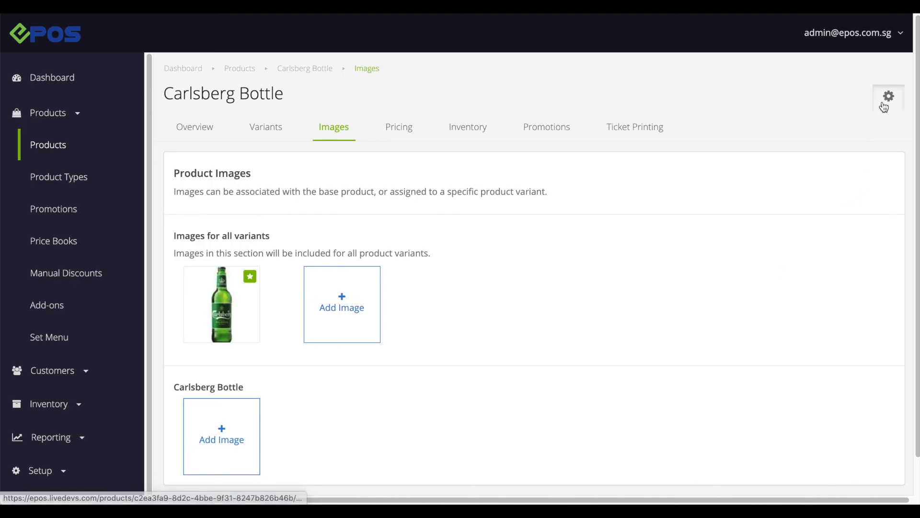
pyautogui.click(887, 96)
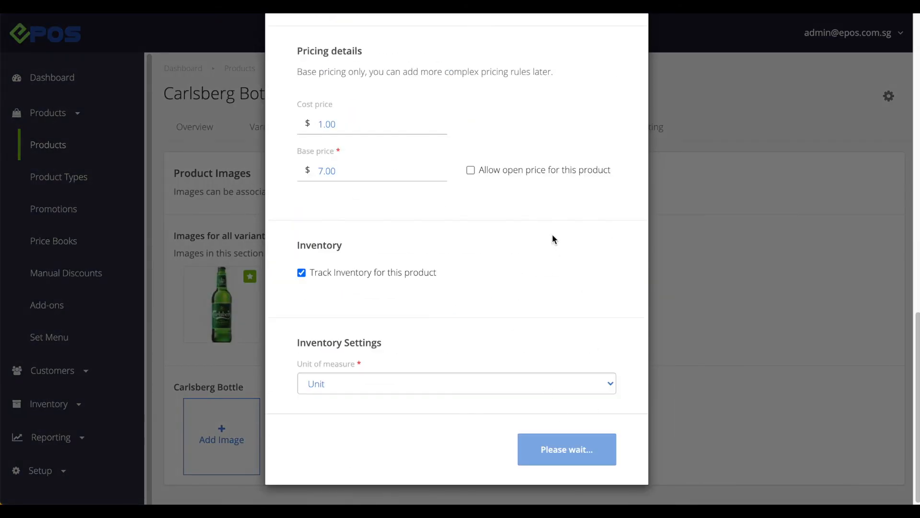
pyautogui.click(566, 449)
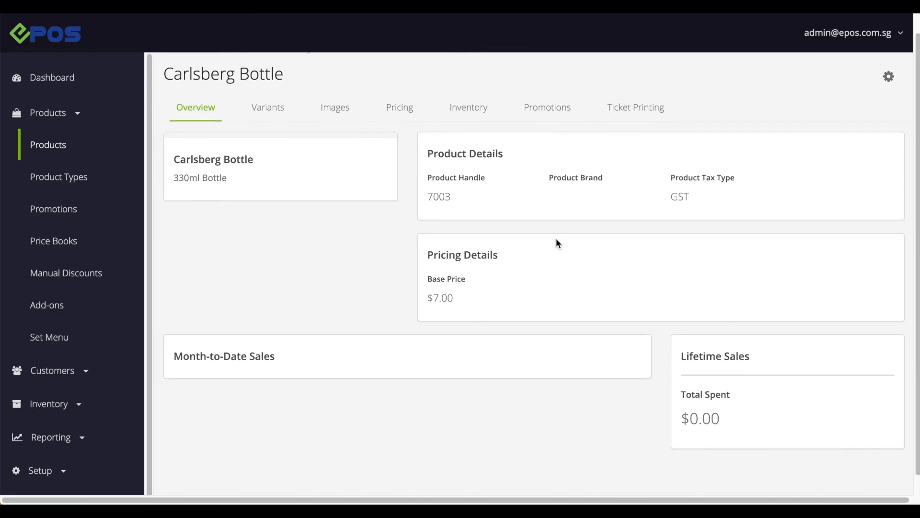
pyautogui.scroll(-3)
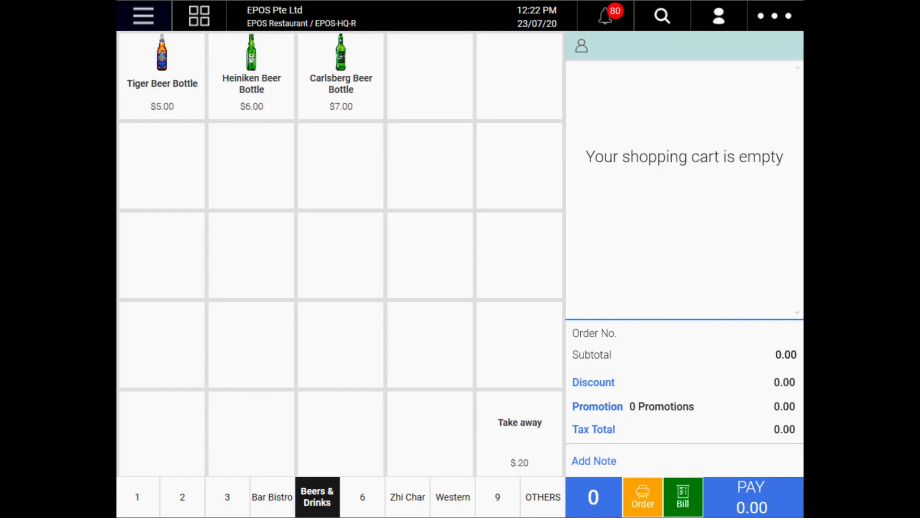
# Search the POS register for 'beer bottle' to list the three beers.
pyautogui.click(662, 16)
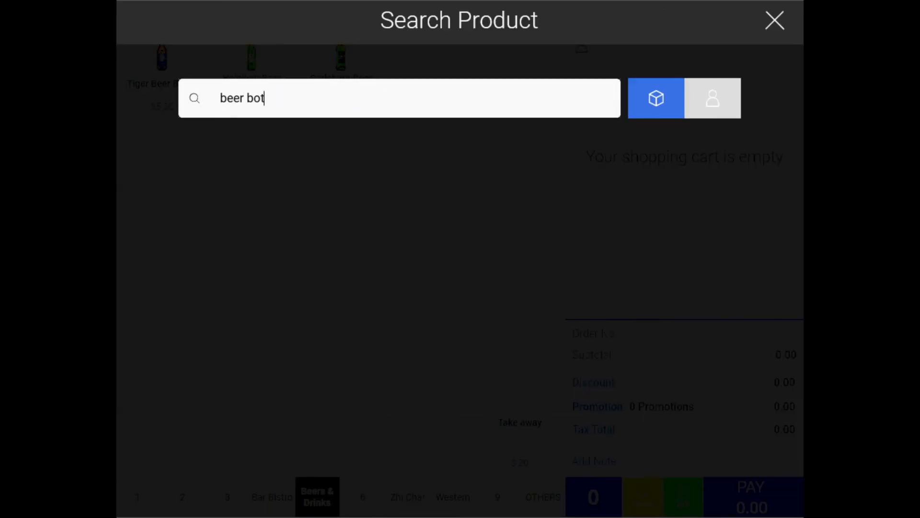
pyautogui.write('tle')
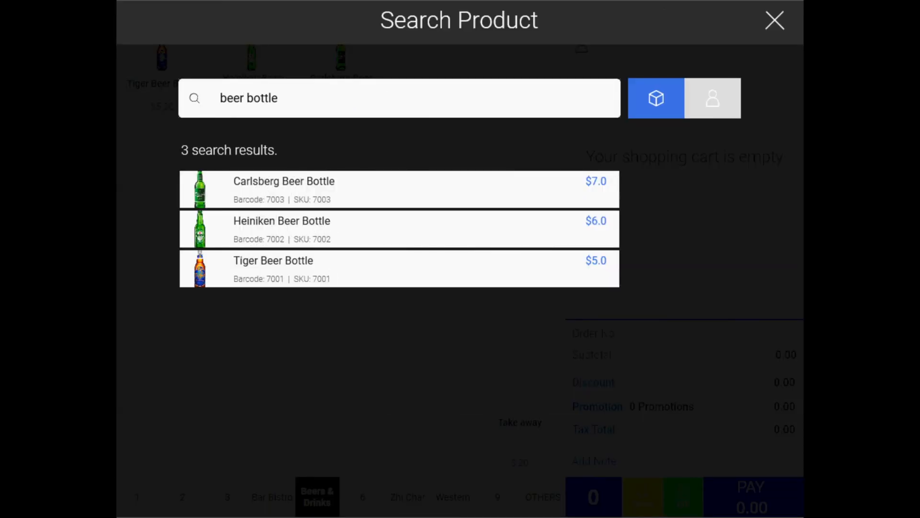